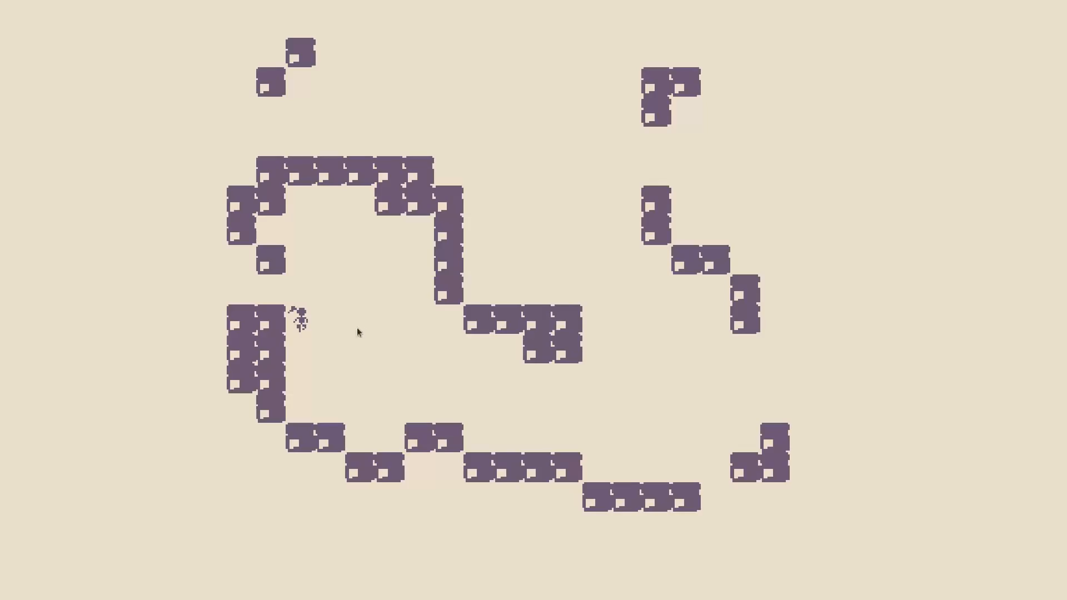
pyautogui.moveTo(601, 309)
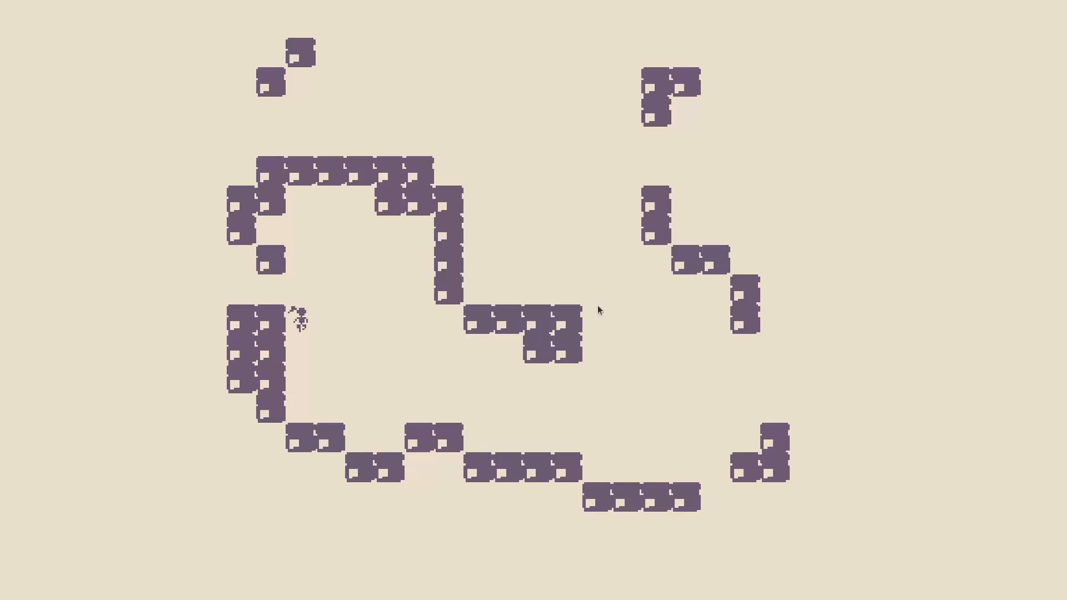
pyautogui.moveTo(532, 259)
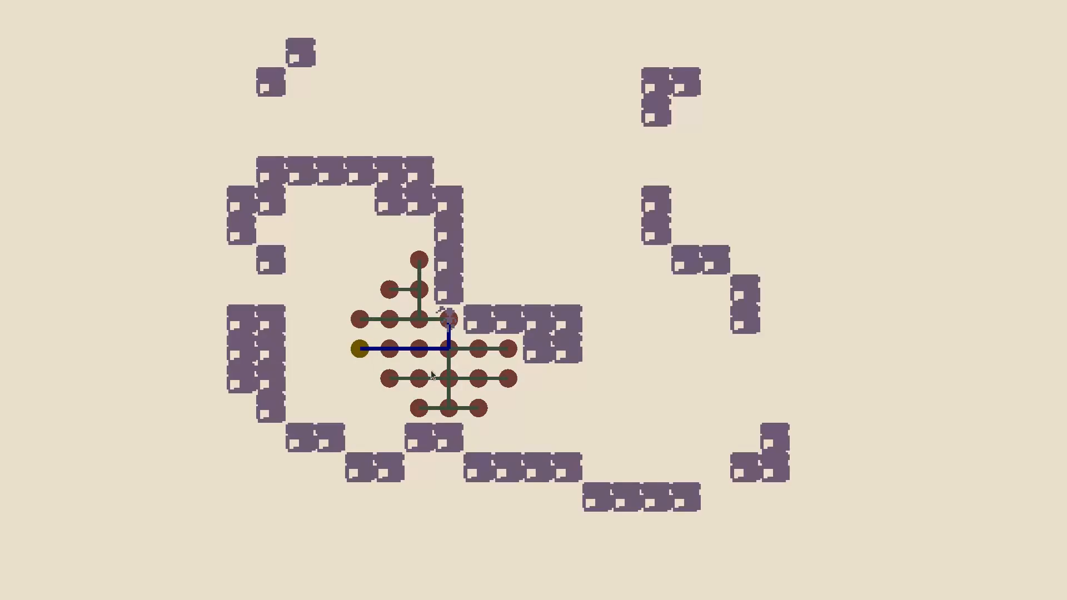
pyautogui.moveTo(535, 267)
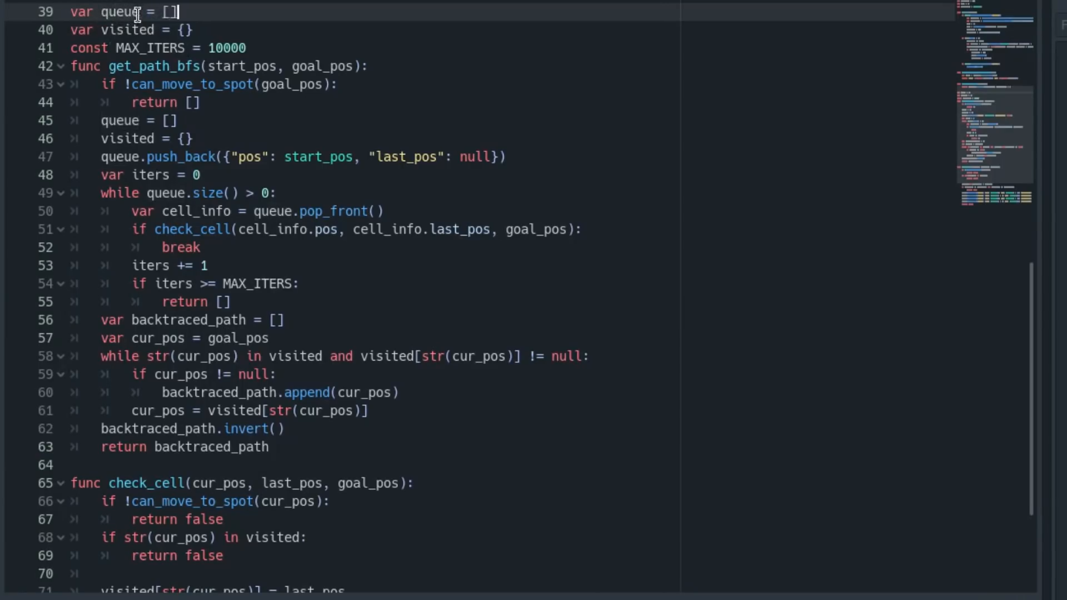
pyautogui.moveTo(109, 29)
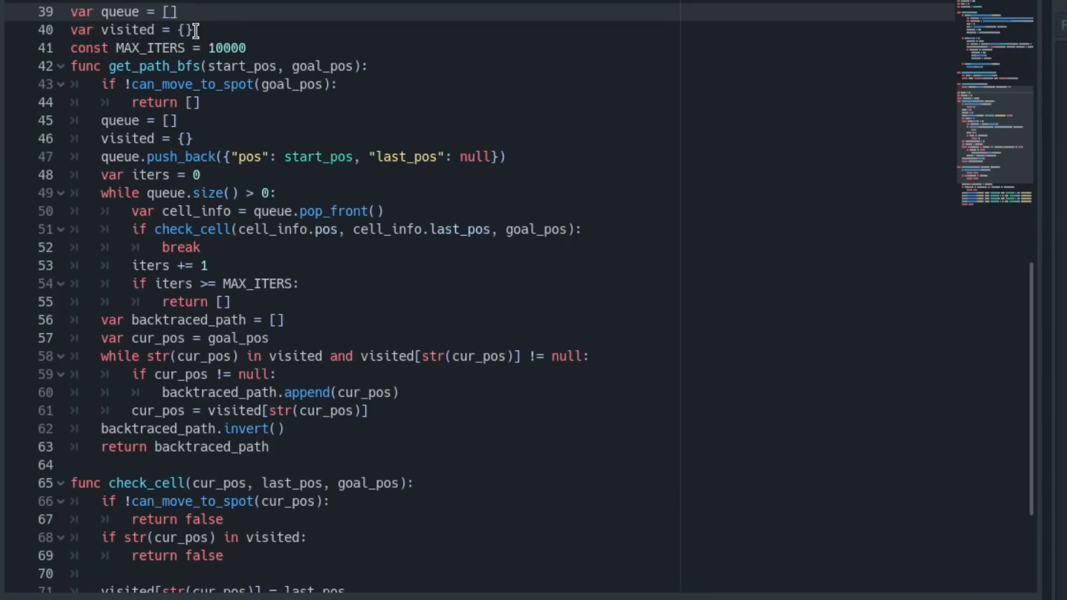
# Open the Script editor and scroll down to the check_cell goal comparison and neighbor queueing.
pyautogui.click(176, 12)
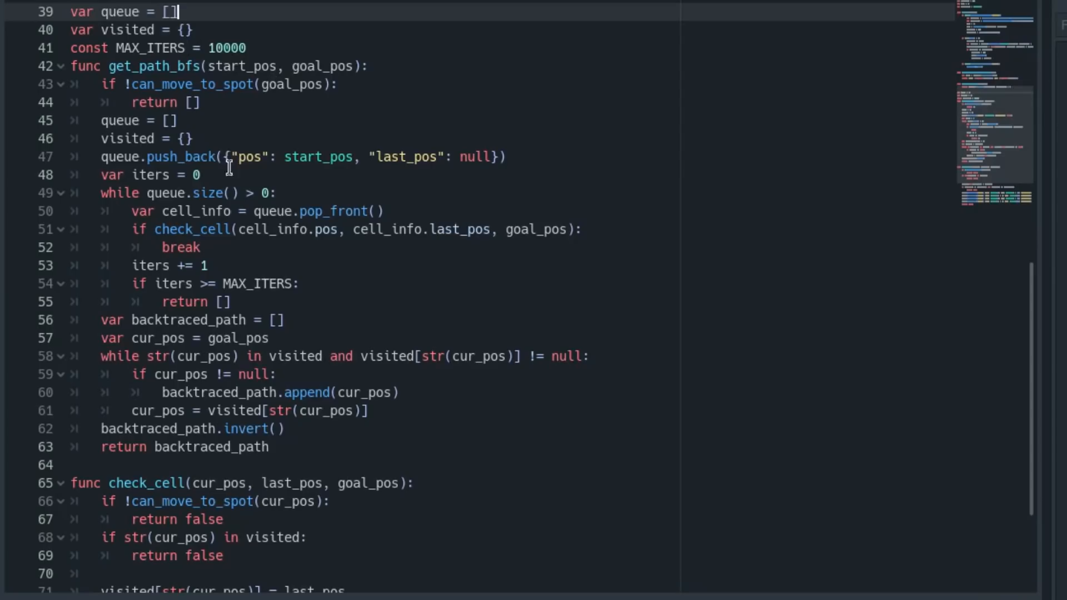
pyautogui.moveTo(126, 66)
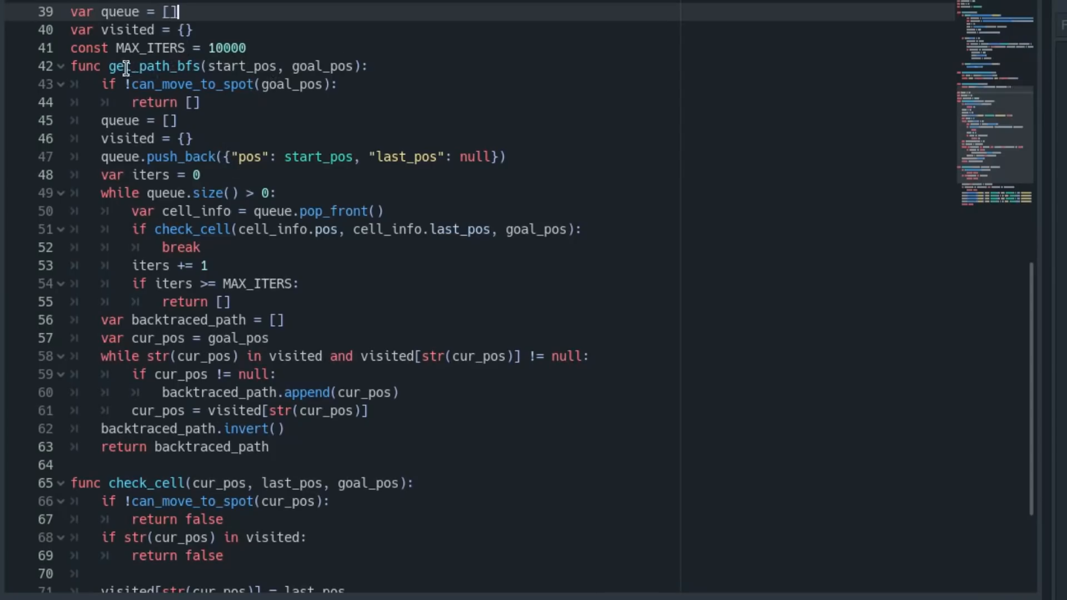
pyautogui.moveTo(303, 66)
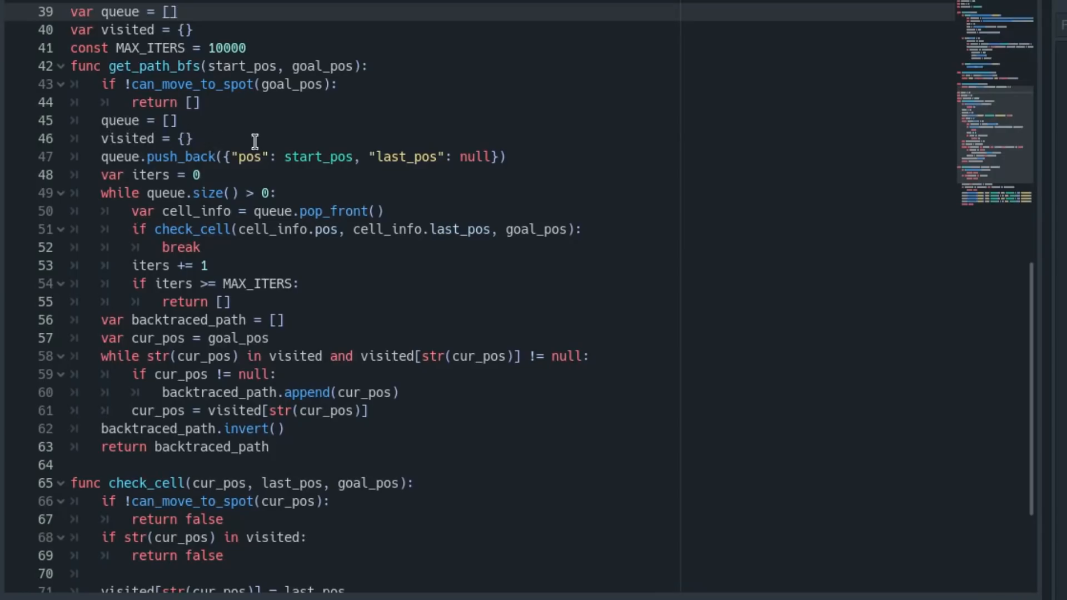
pyautogui.moveTo(216, 161)
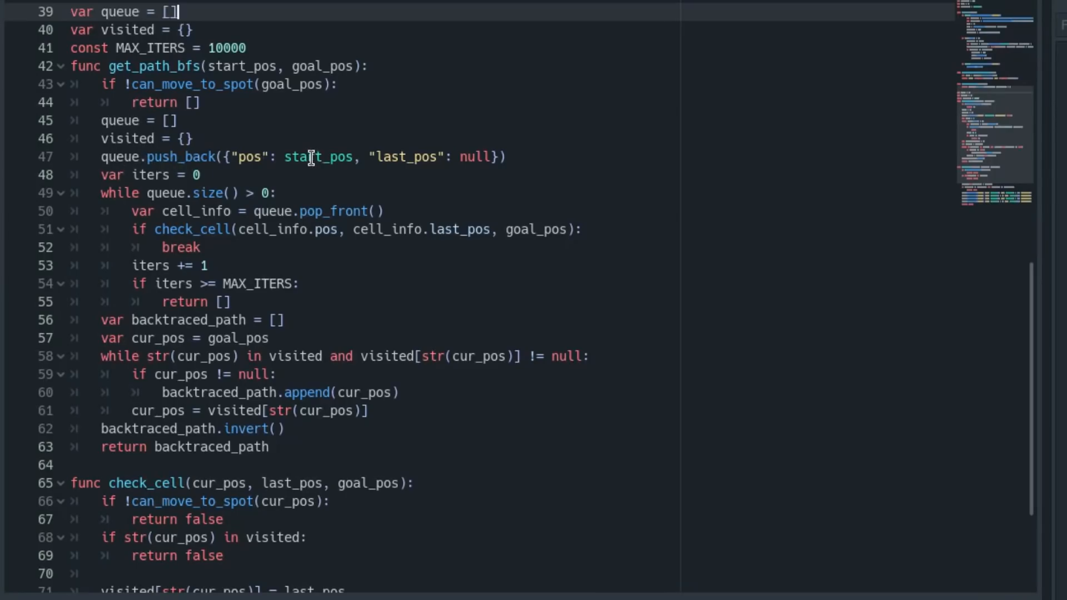
pyautogui.moveTo(465, 216)
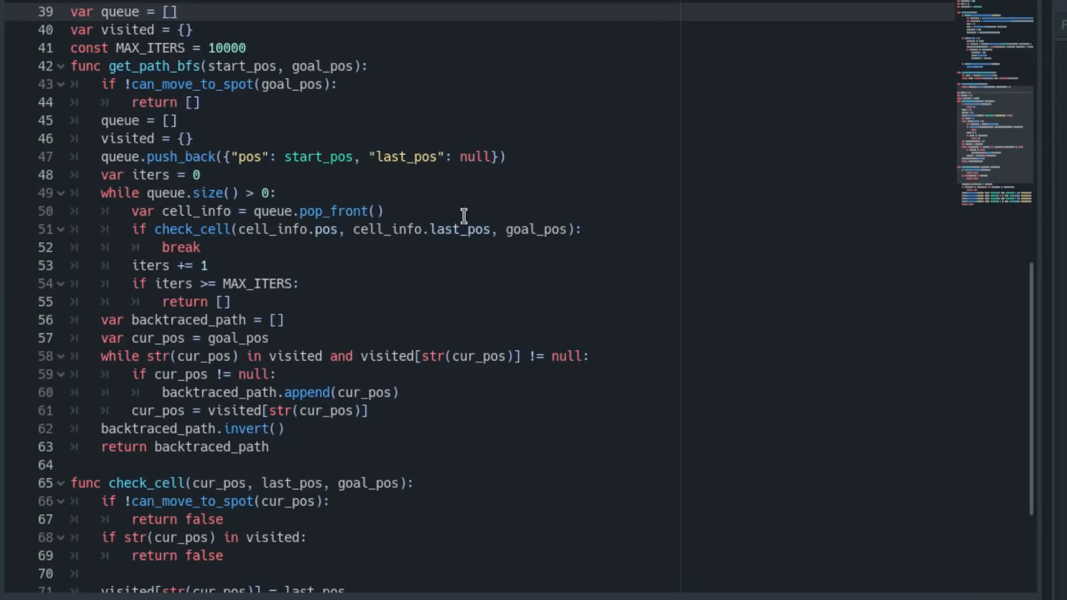
pyautogui.scroll(-3)
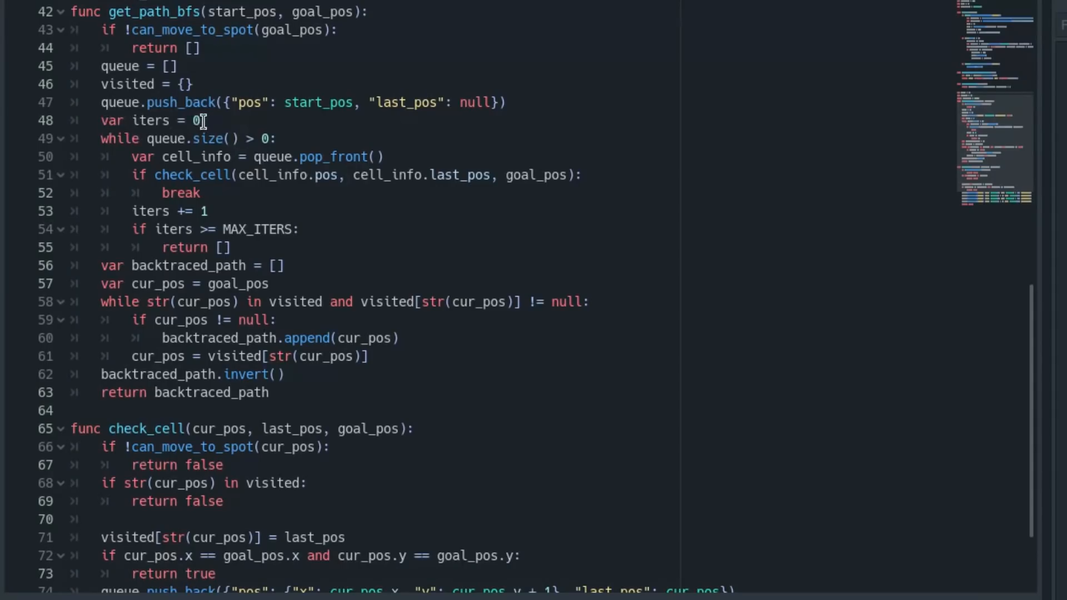
pyautogui.moveTo(113, 145)
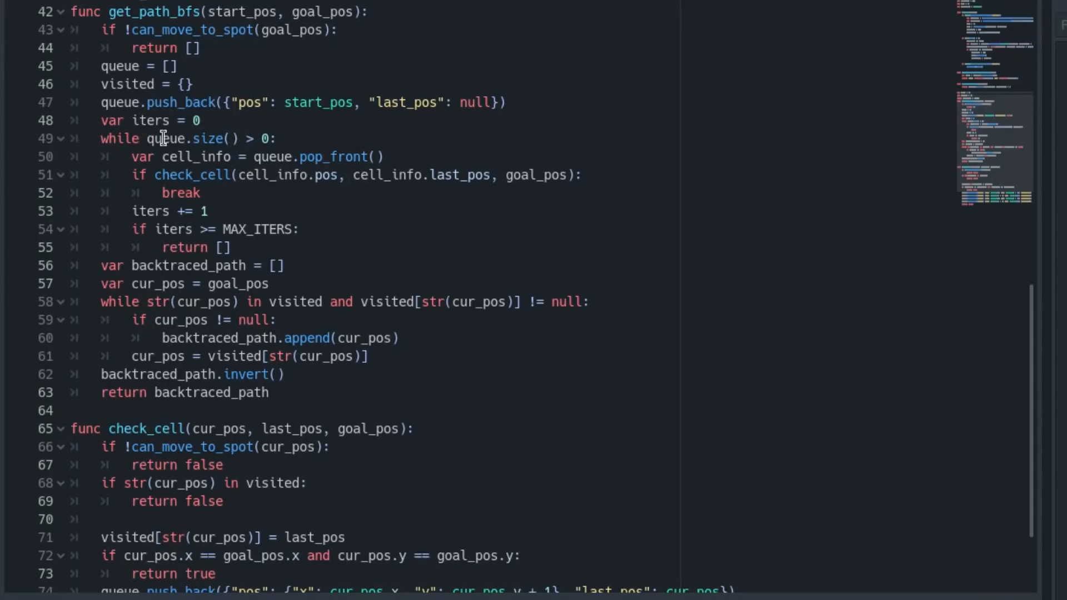
pyautogui.moveTo(189, 147)
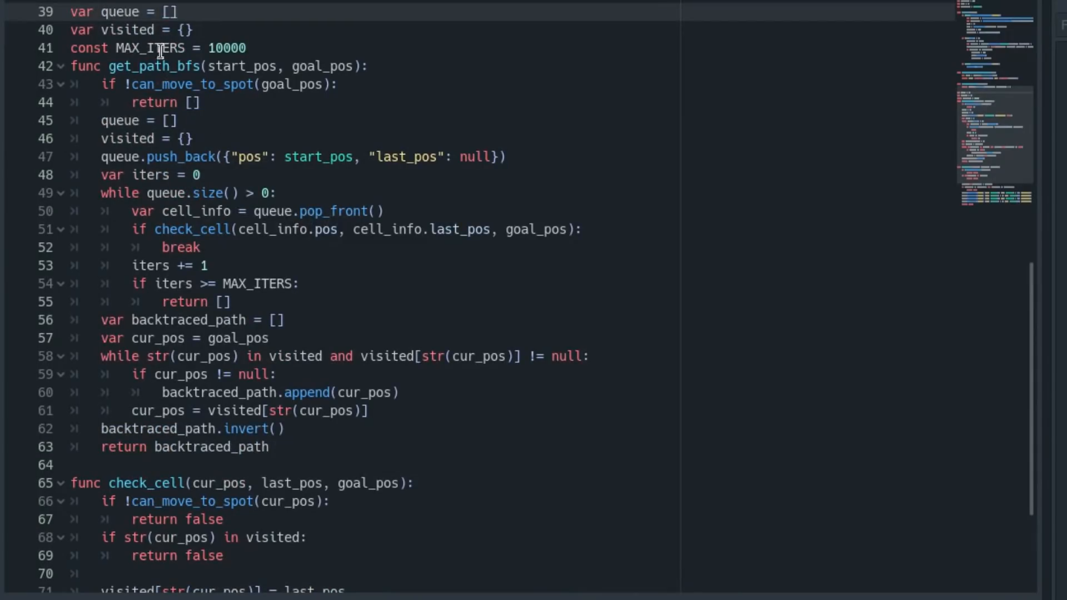
pyautogui.scroll(-3)
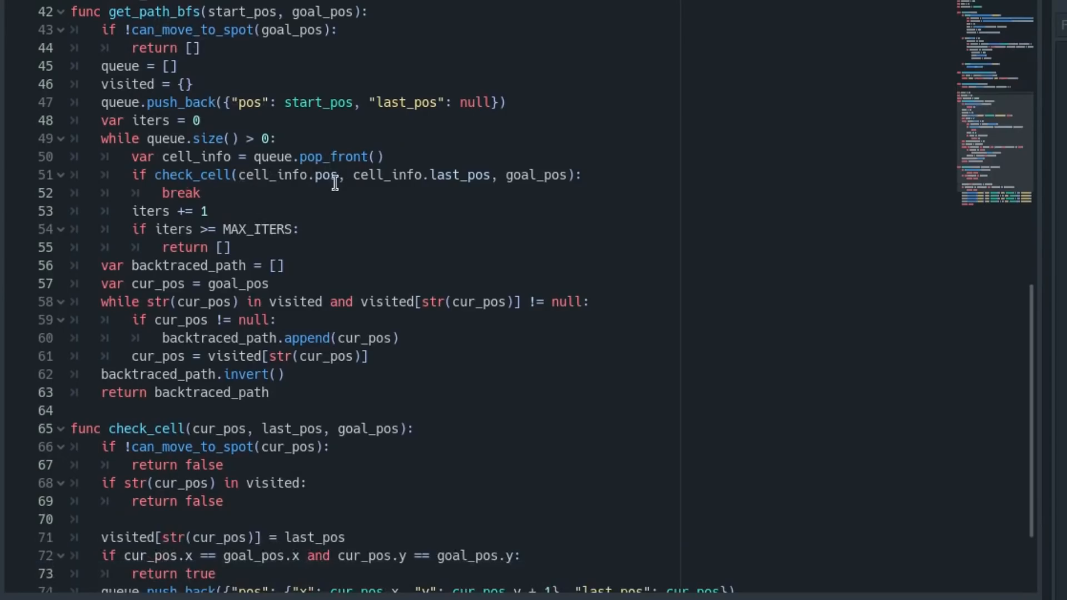
pyautogui.moveTo(439, 176)
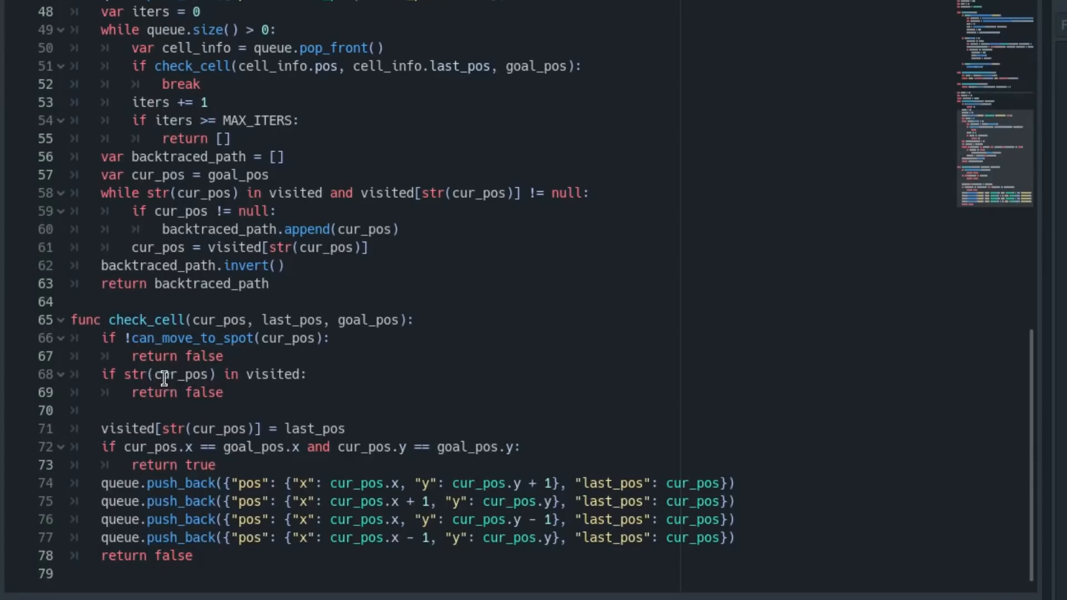
pyautogui.moveTo(313, 446)
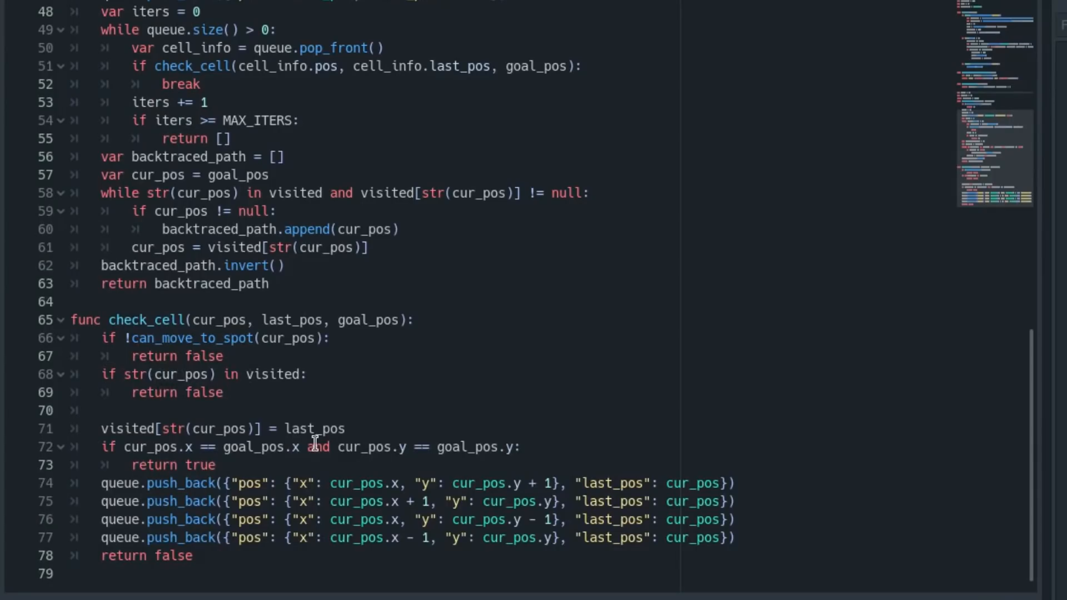
pyautogui.moveTo(182, 406)
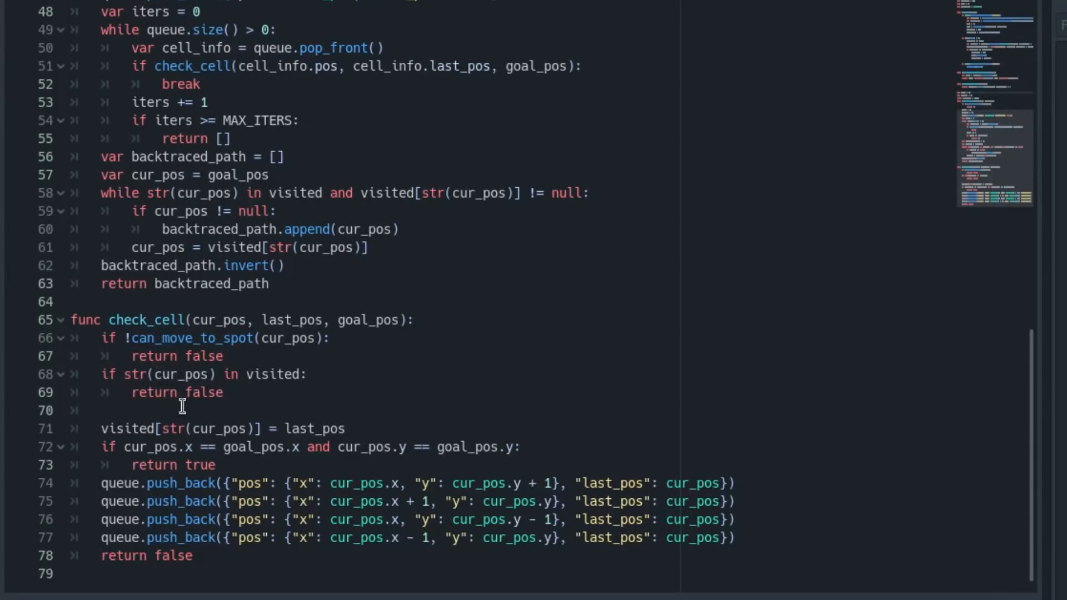
pyautogui.moveTo(226, 378)
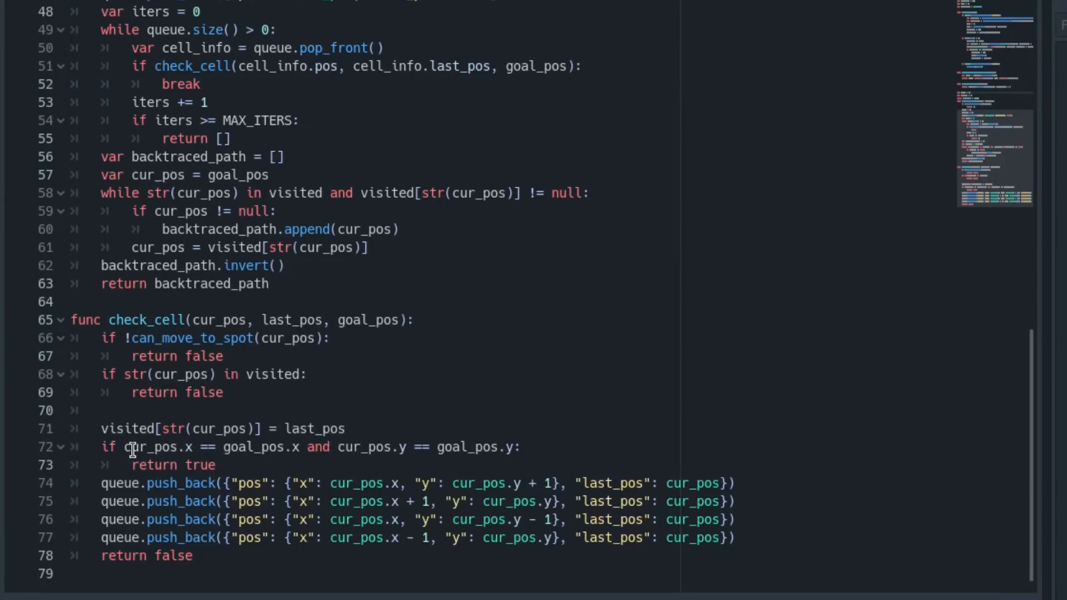
pyautogui.moveTo(370, 465)
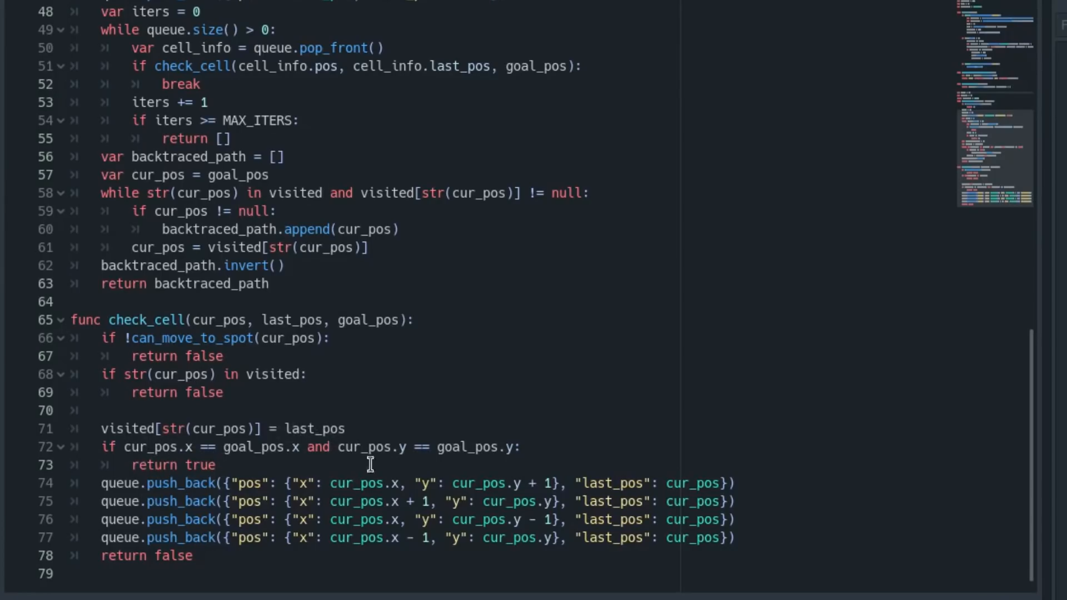
pyautogui.moveTo(323, 434)
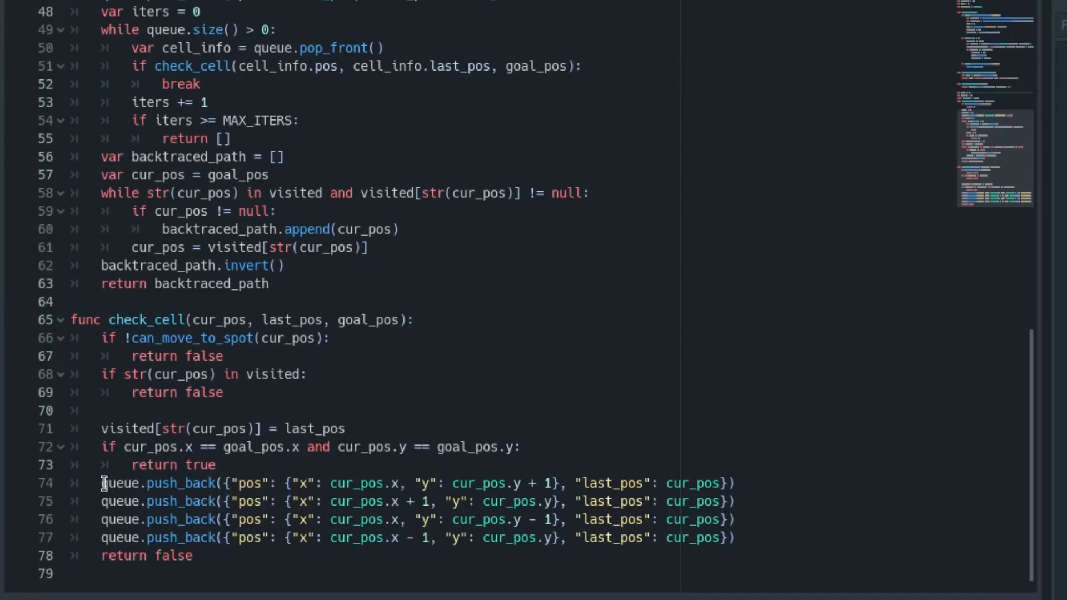
pyautogui.moveTo(421, 537)
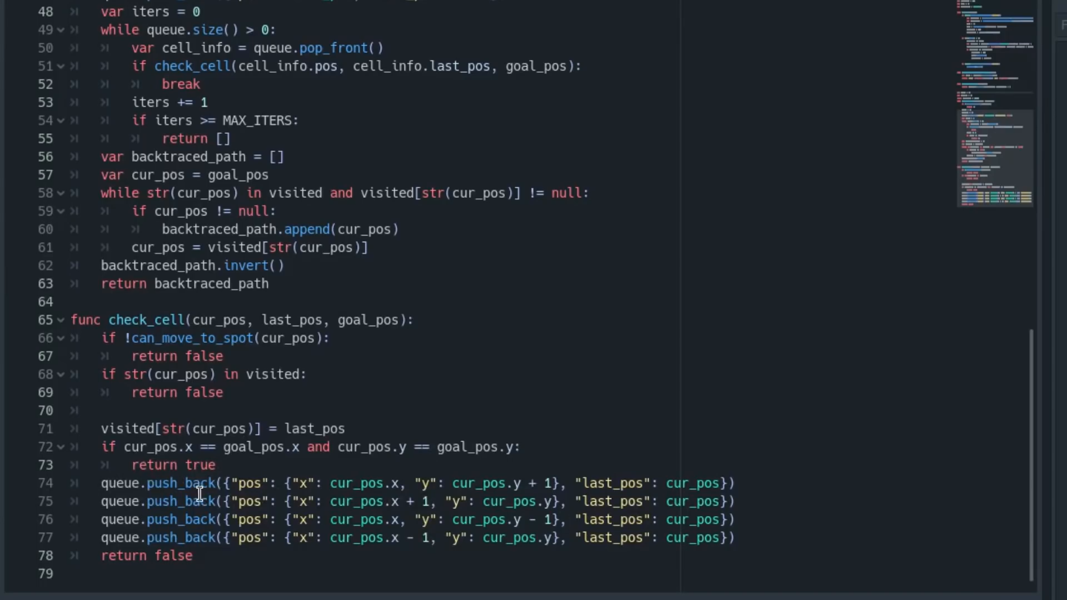
pyautogui.moveTo(507, 518)
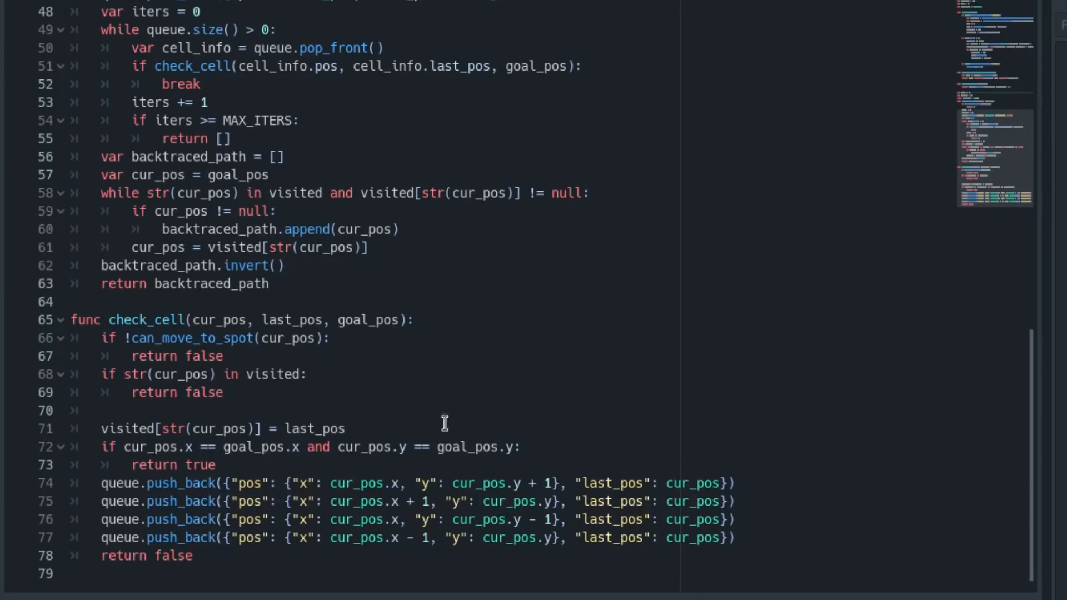
pyautogui.moveTo(610, 492)
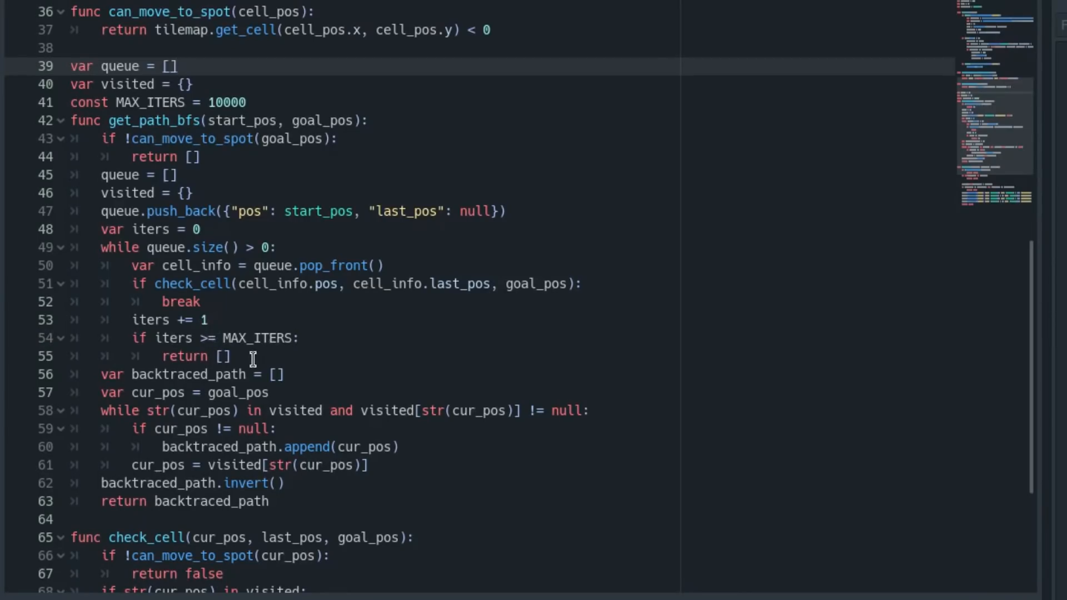
pyautogui.moveTo(305, 300)
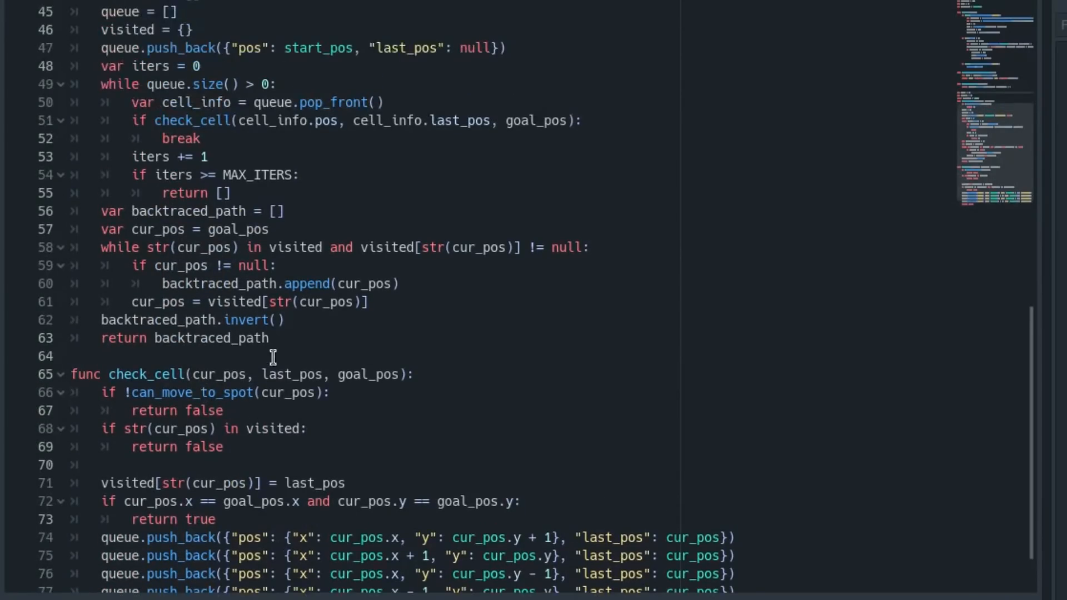
pyautogui.scroll(-3)
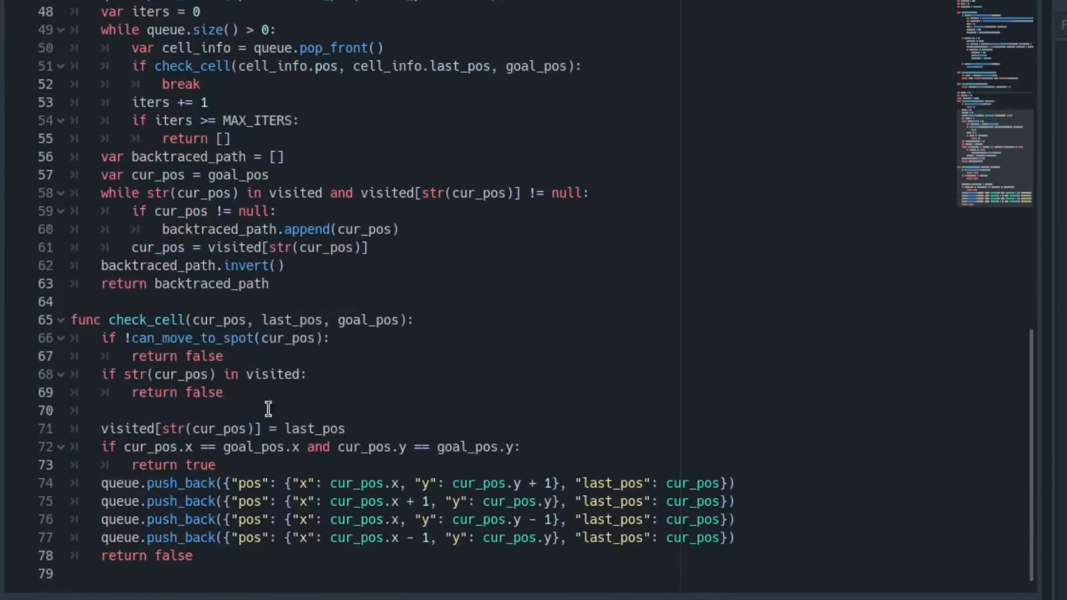
pyautogui.scroll(3)
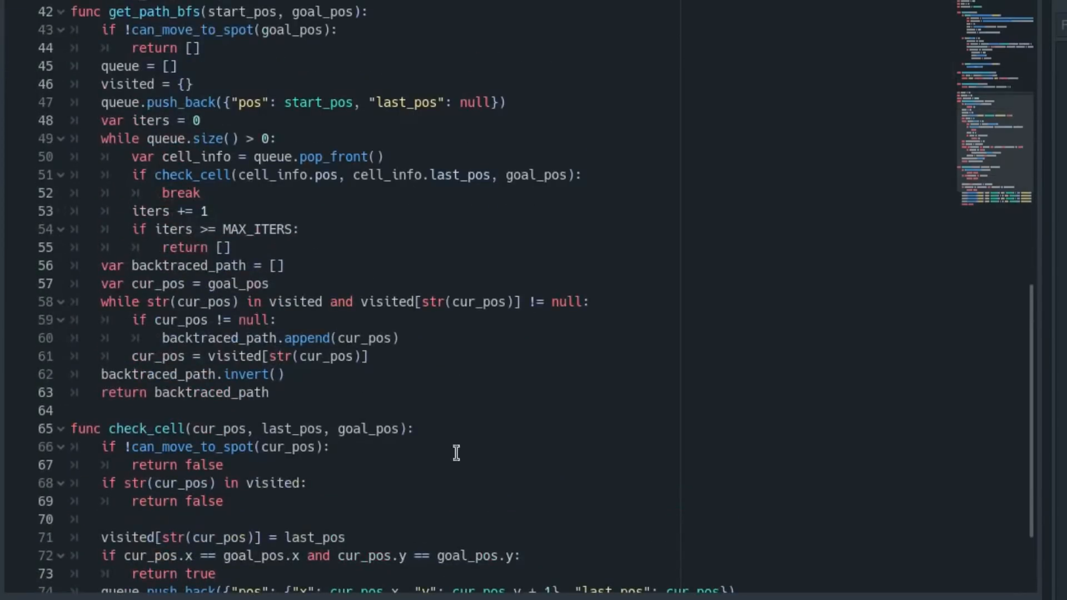
pyautogui.scroll(-3)
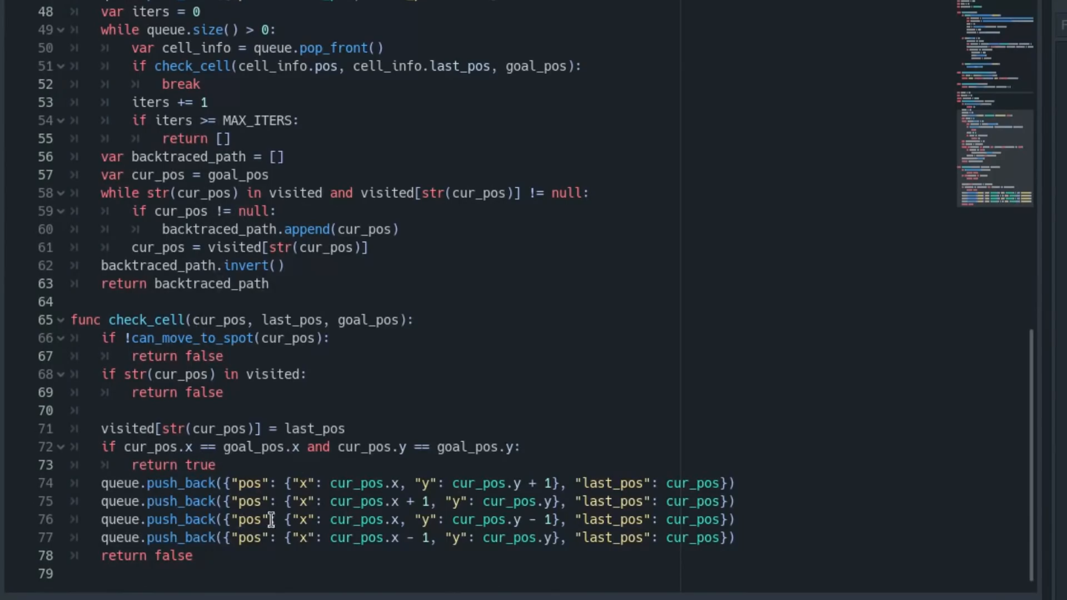
pyautogui.moveTo(394, 267)
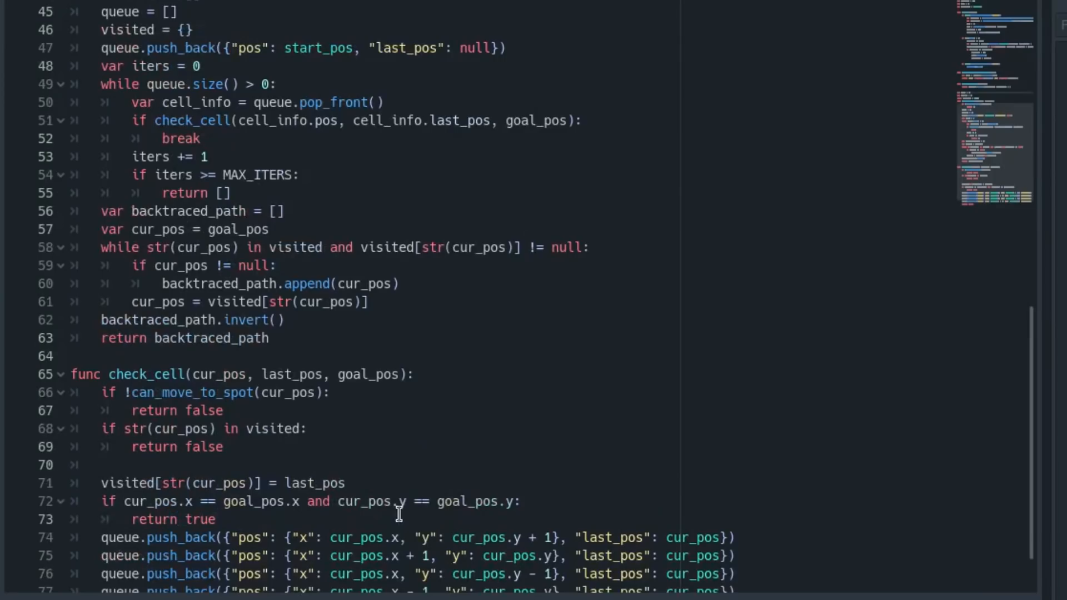
pyautogui.moveTo(310, 278)
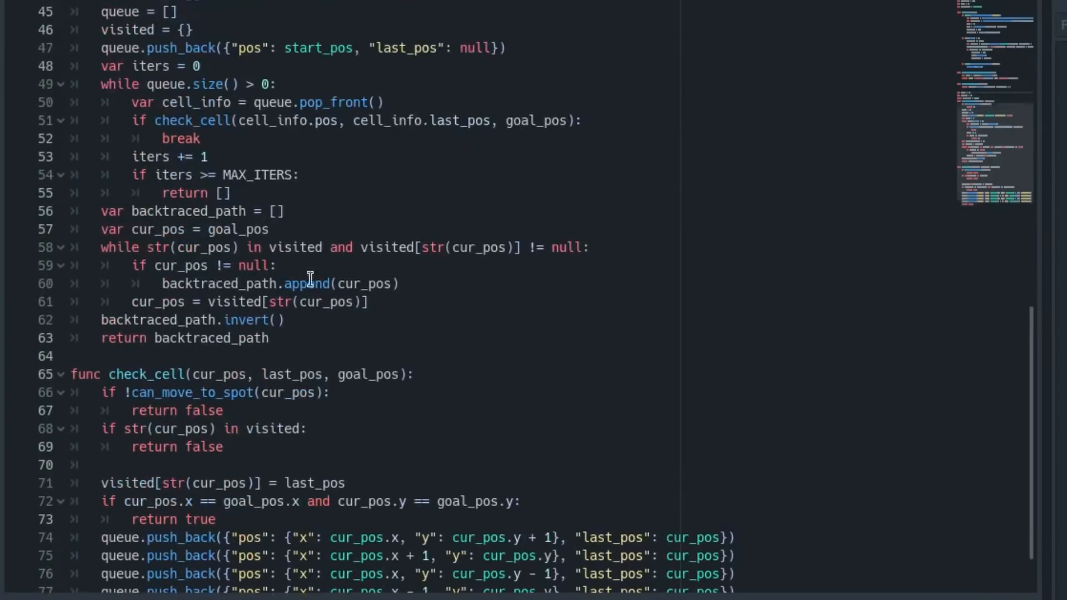
pyautogui.moveTo(102, 240)
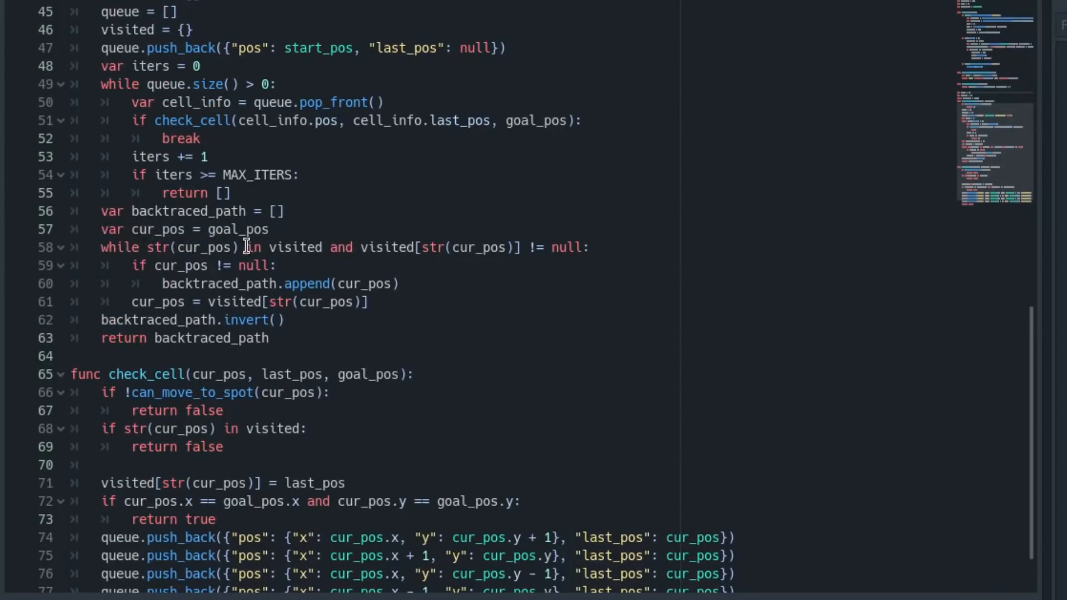
pyautogui.moveTo(289, 247)
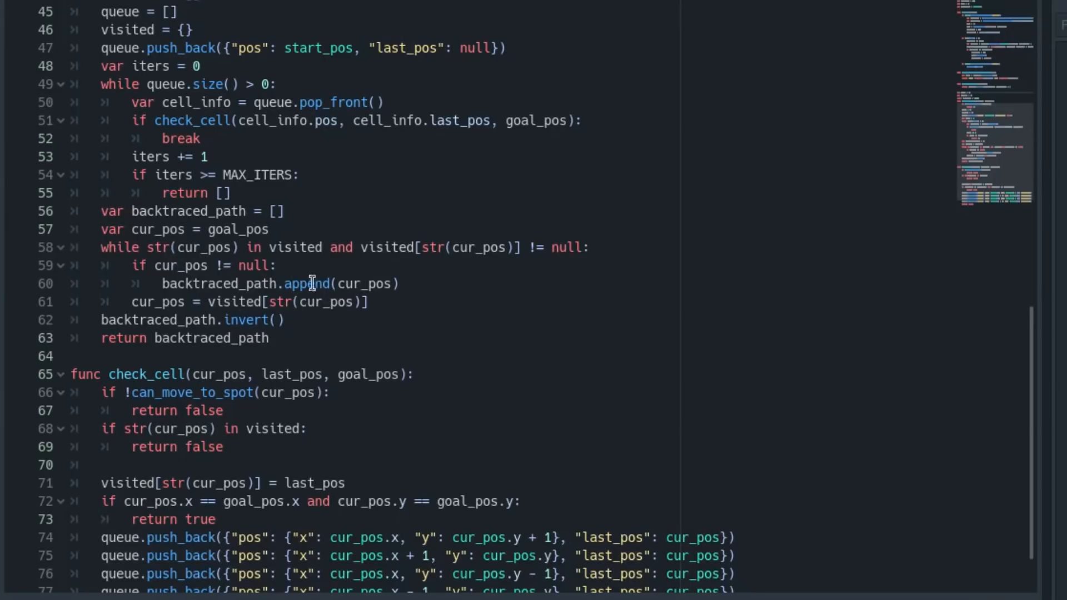
pyautogui.moveTo(189, 214)
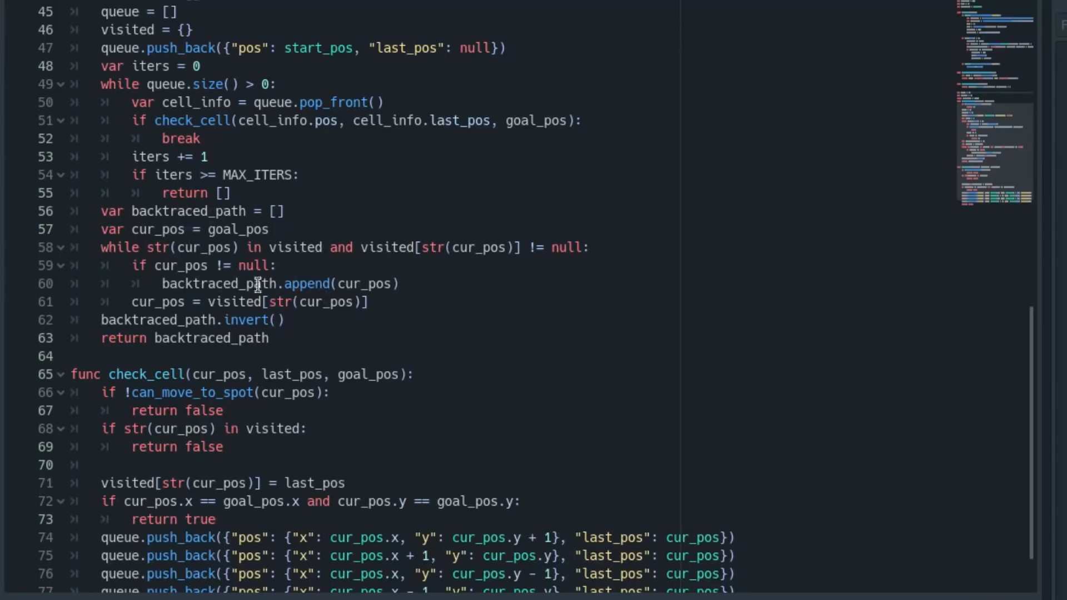
pyautogui.moveTo(306, 293)
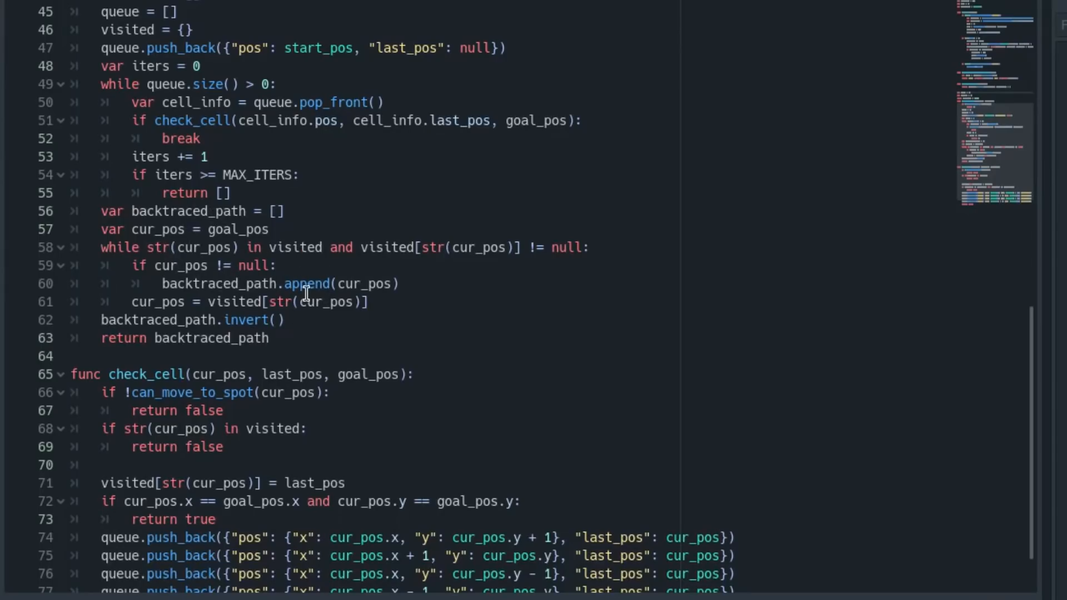
pyautogui.moveTo(275, 320)
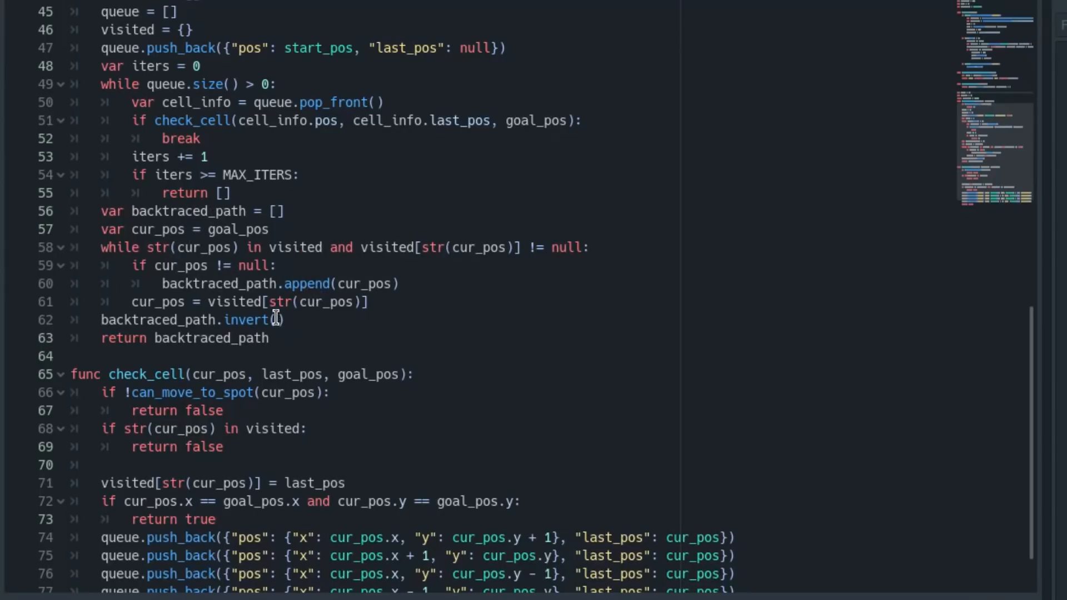
pyautogui.moveTo(290, 332)
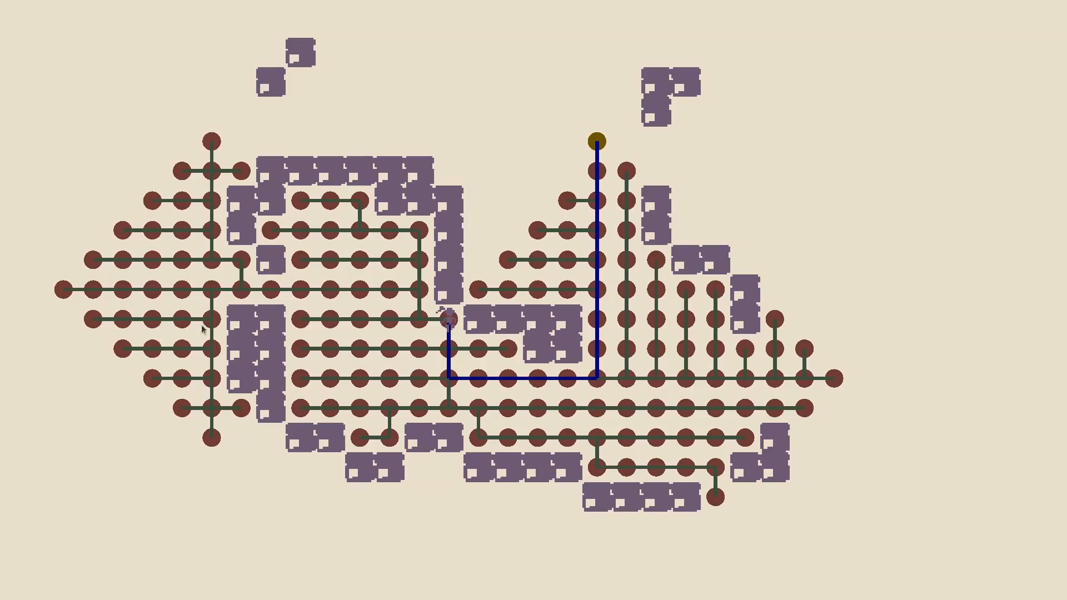
pyautogui.moveTo(475, 297)
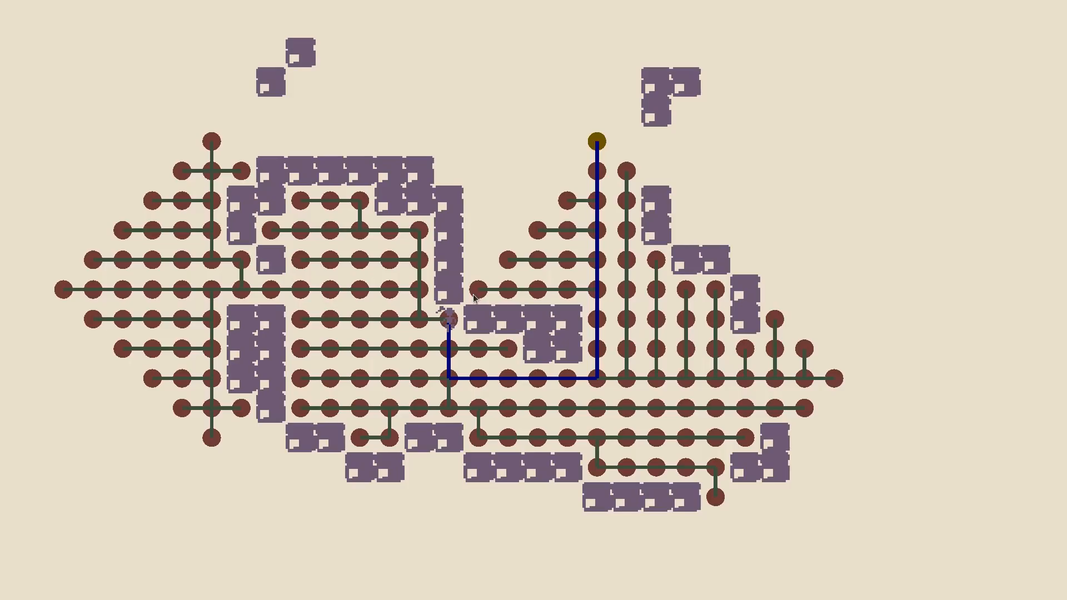
pyautogui.moveTo(481, 301)
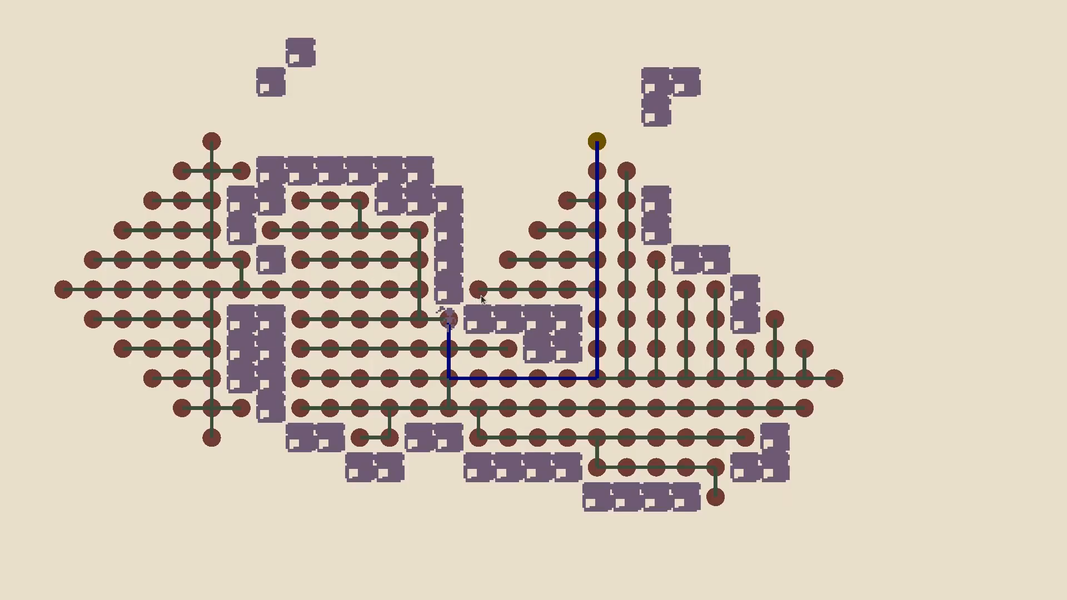